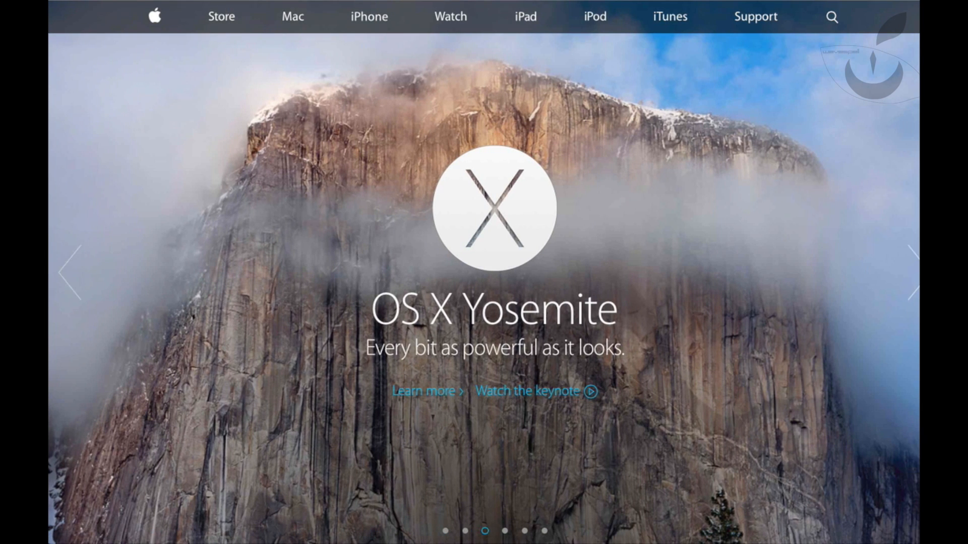
pyautogui.moveTo(535, 395)
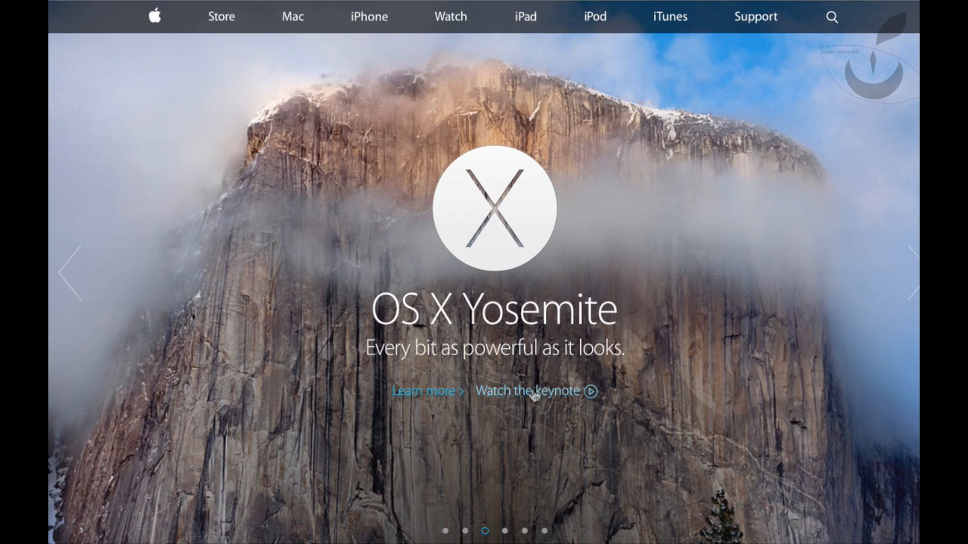
pyautogui.moveTo(562, 358)
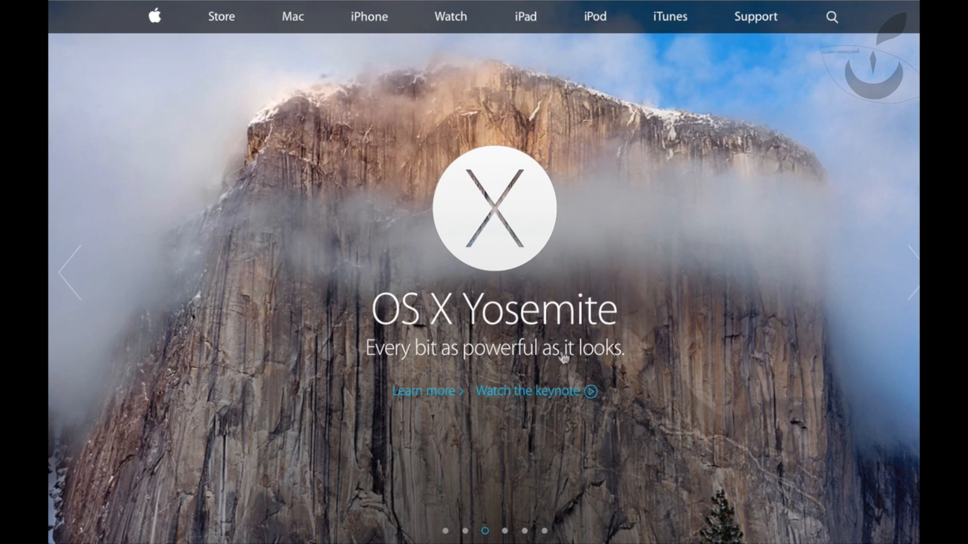
pyautogui.moveTo(515, 229)
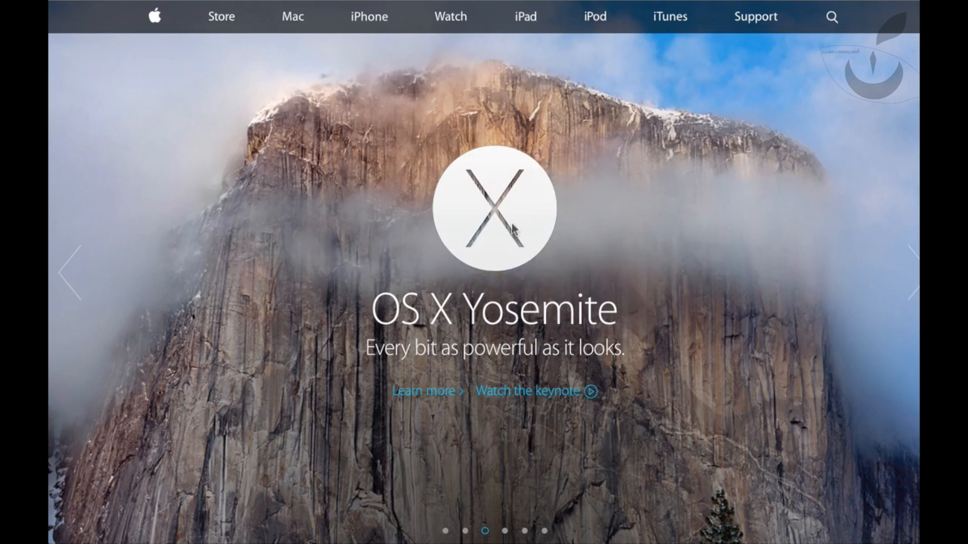
# Step: Reach the Mac App Store Preview page for OS X Yosemite via Learn more and Upgrade Now
pyautogui.click(422, 391)
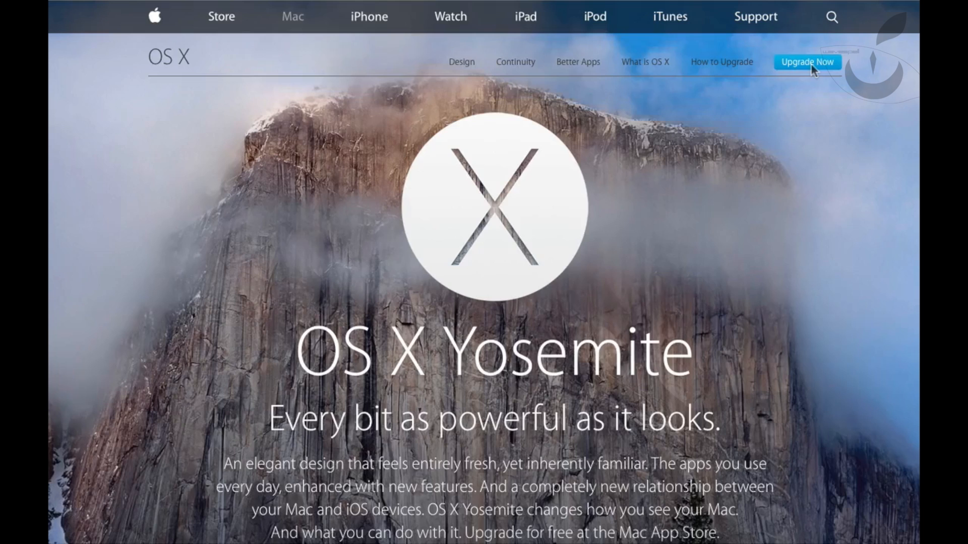
pyautogui.click(806, 61)
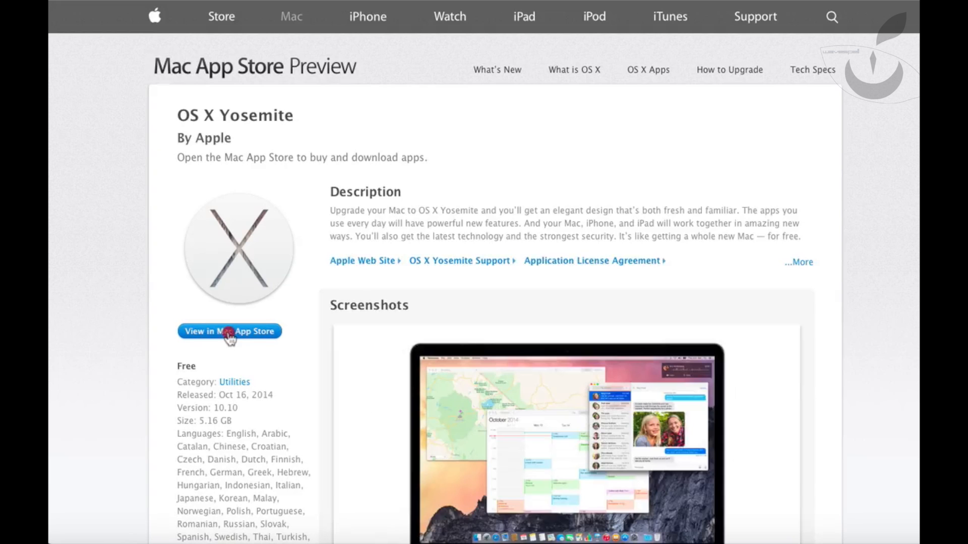
# Step: View OS X Yosemite in the Mac App Store app and start its download with Descargar
pyautogui.click(230, 331)
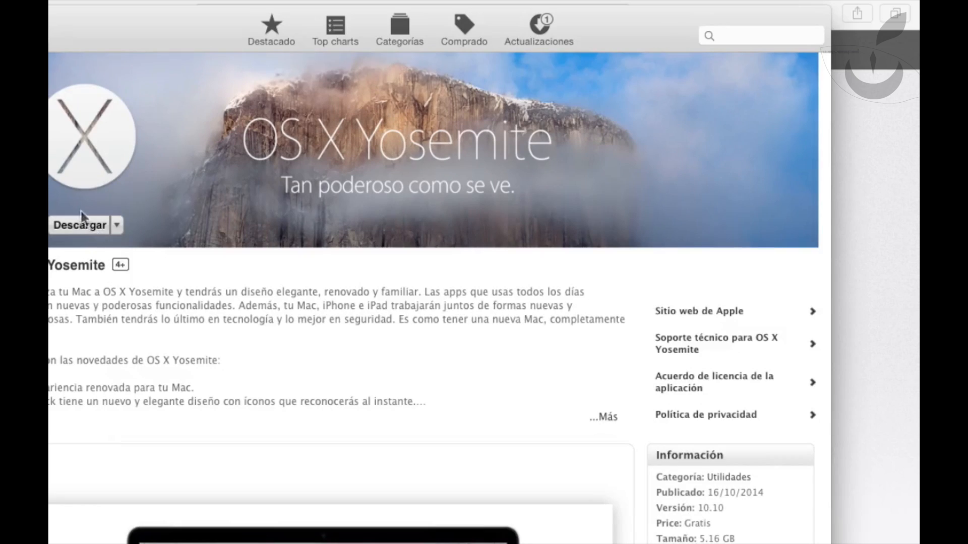
pyautogui.scroll(3)
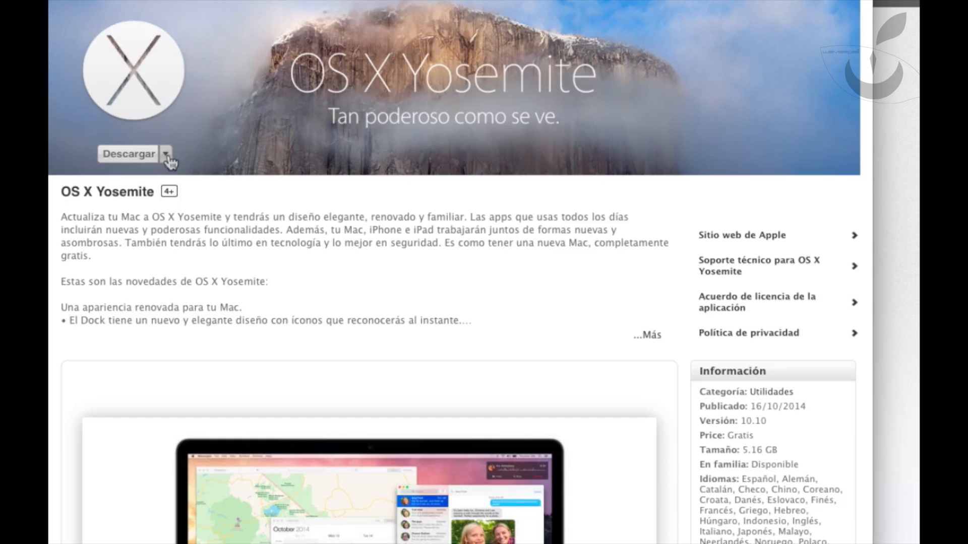
pyautogui.click(167, 153)
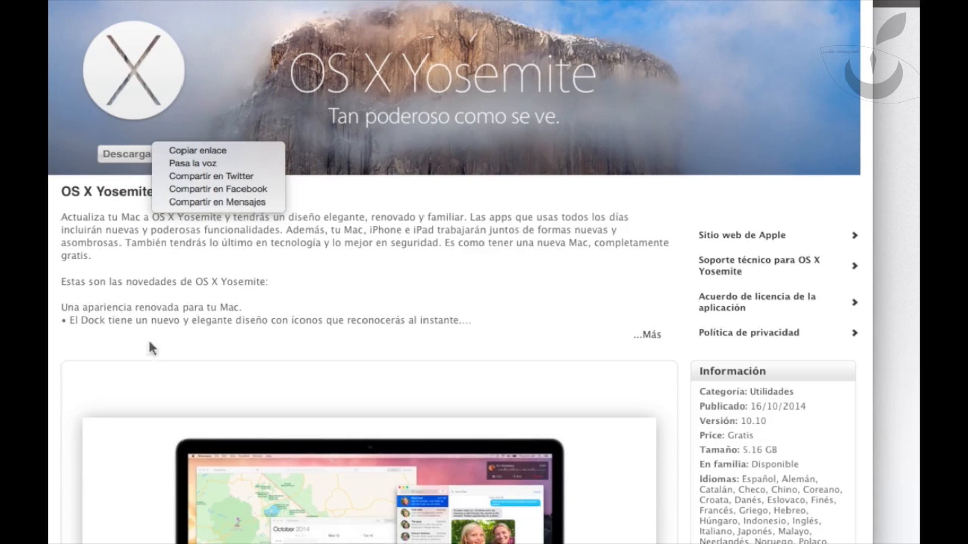
pyautogui.click(125, 153)
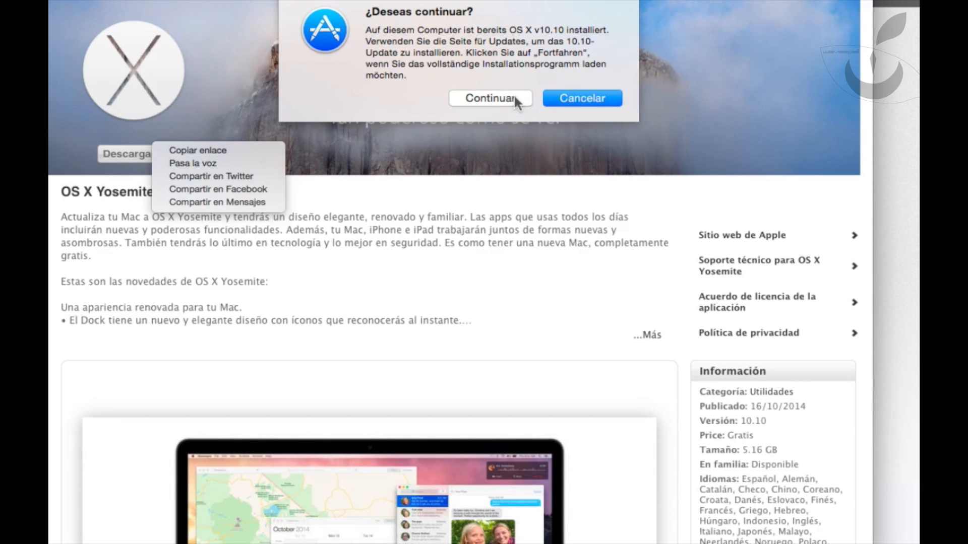
pyautogui.click(490, 98)
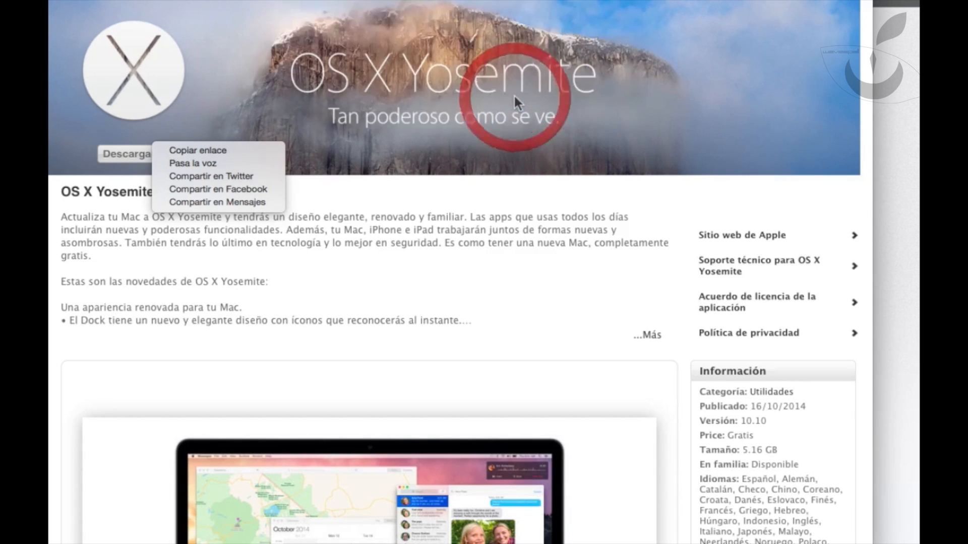
pyautogui.click(127, 153)
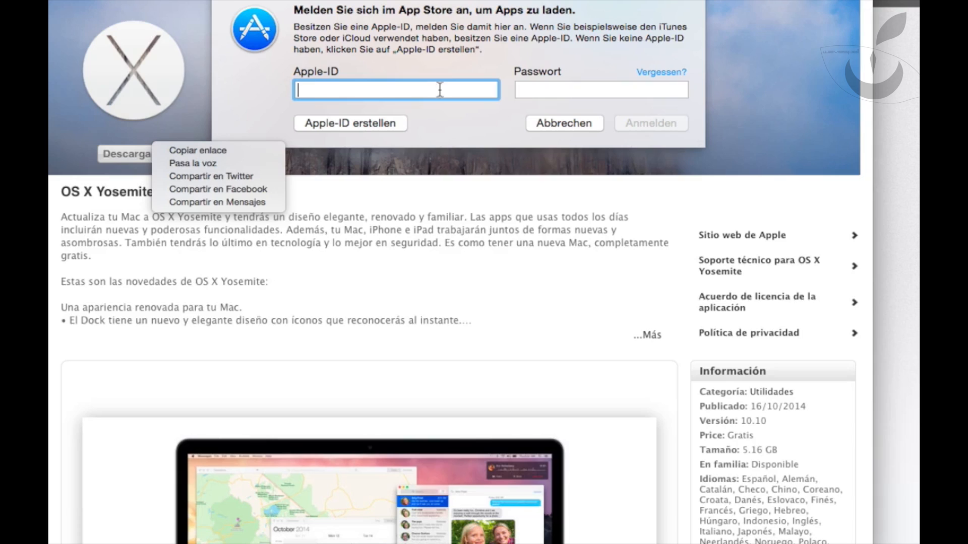
pyautogui.moveTo(192, 163)
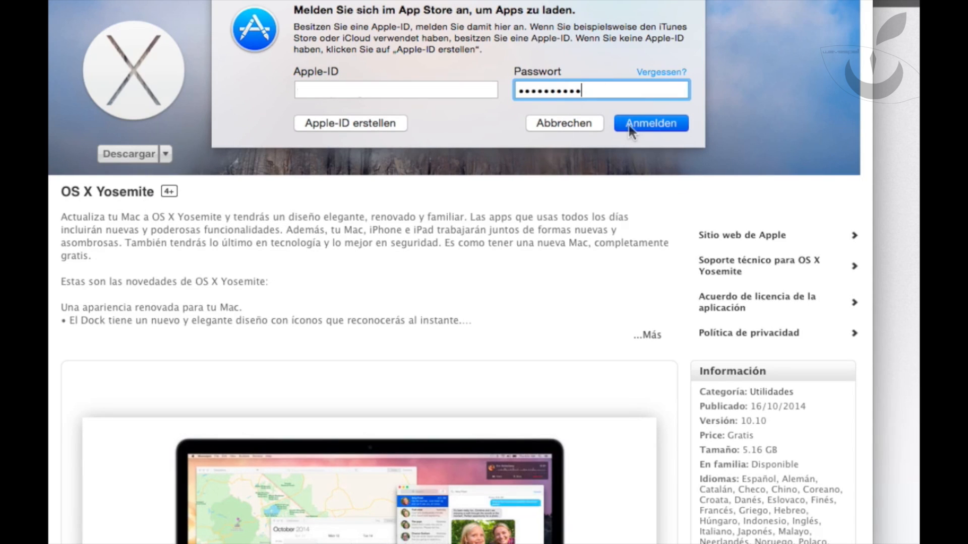
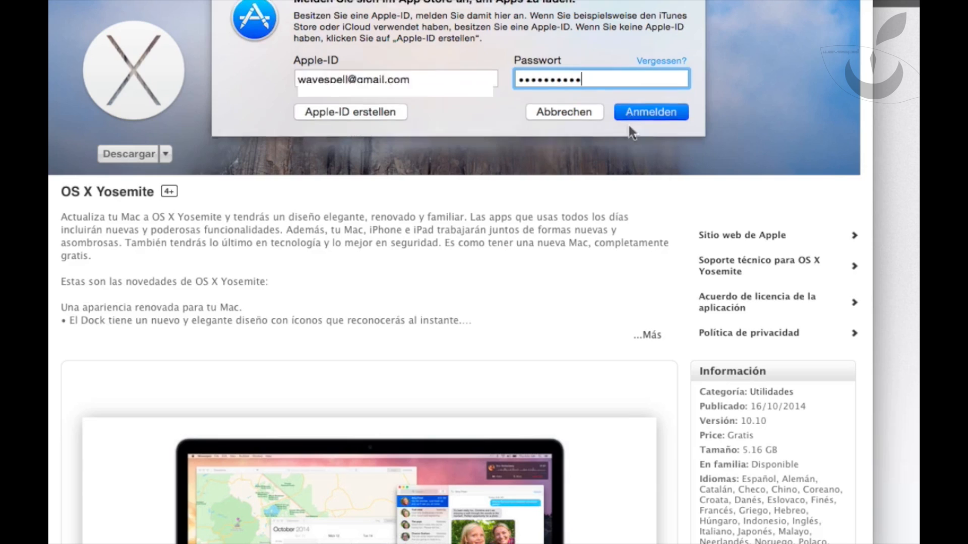
pyautogui.click(651, 112)
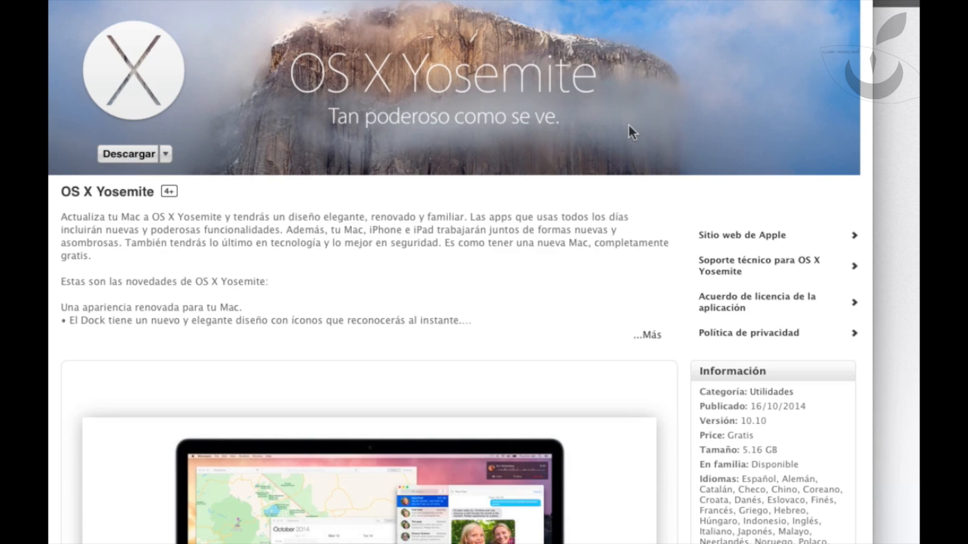
pyautogui.click(128, 154)
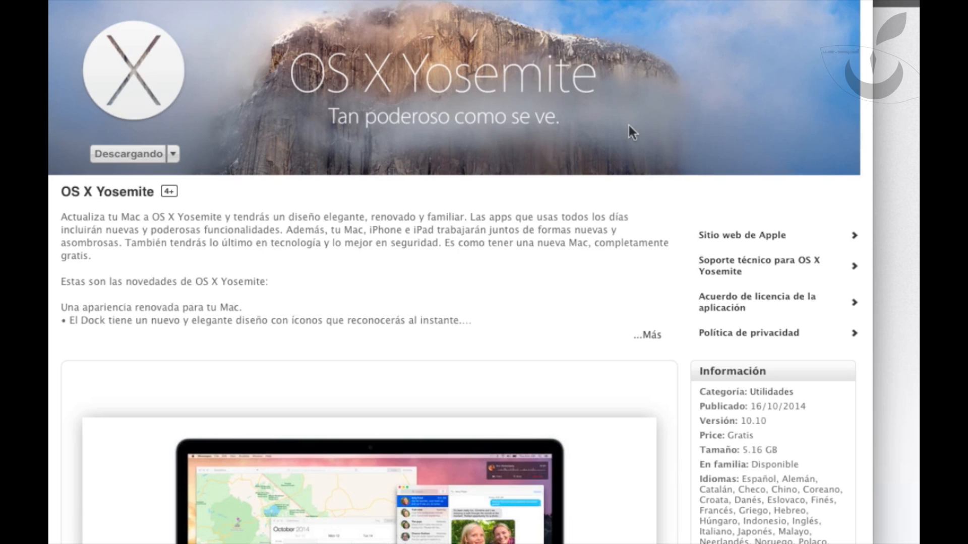
pyautogui.moveTo(138, 40)
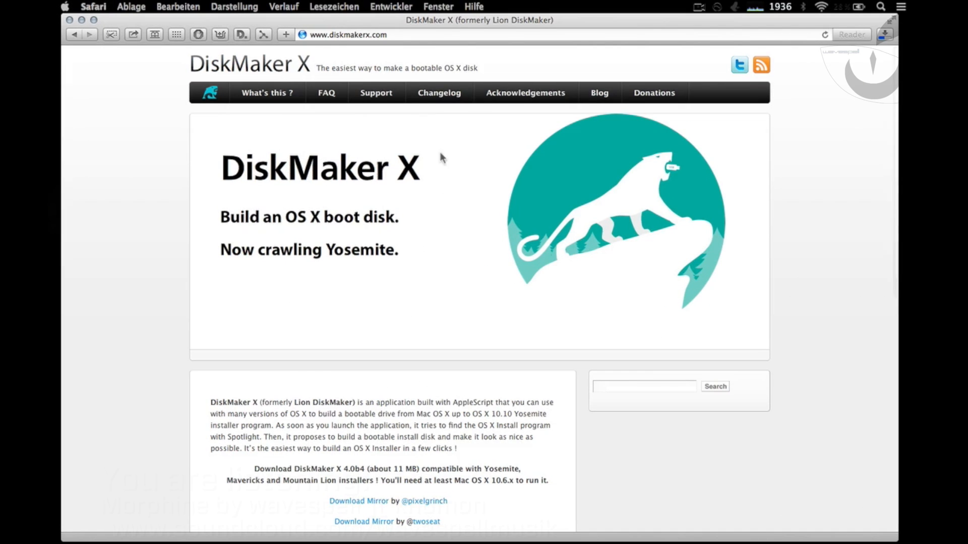
# Step: Download DiskMaker X 4.0b4 from the first mirror on diskmakerx.com
pyautogui.scroll(-3)
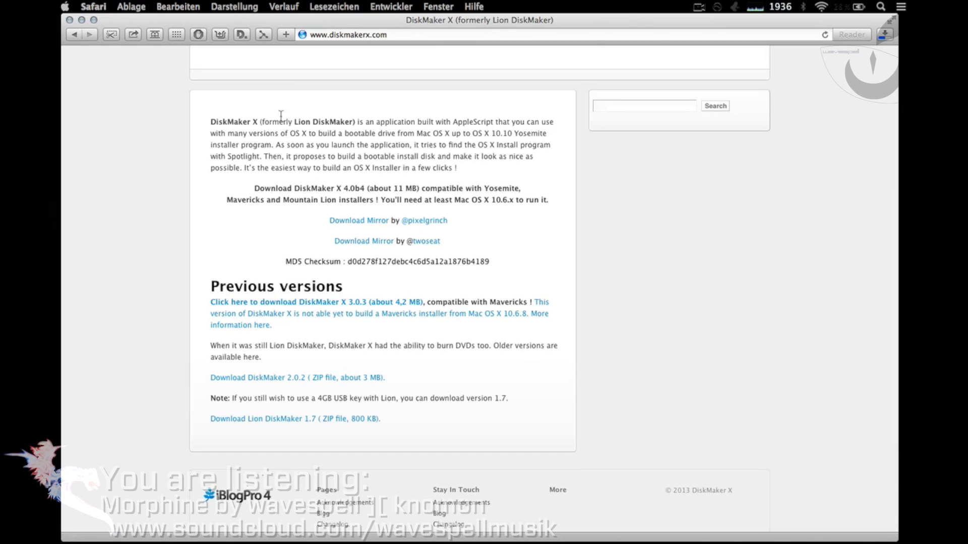
pyautogui.moveTo(359, 220)
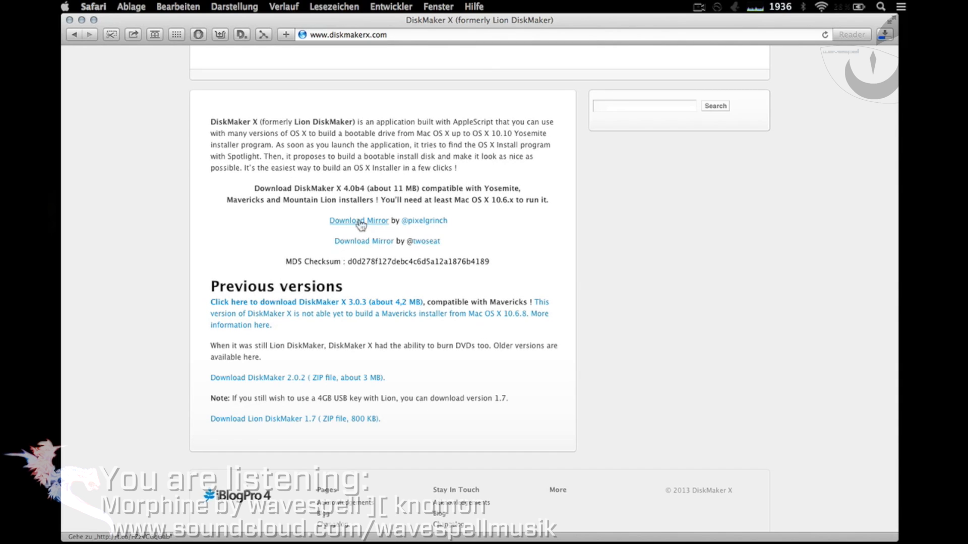
pyautogui.click(359, 220)
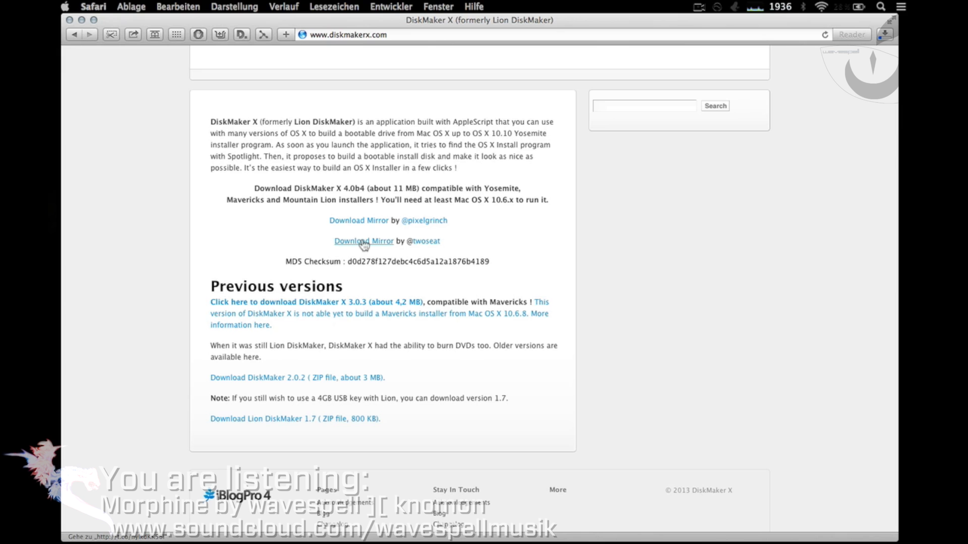
pyautogui.moveTo(578, 349)
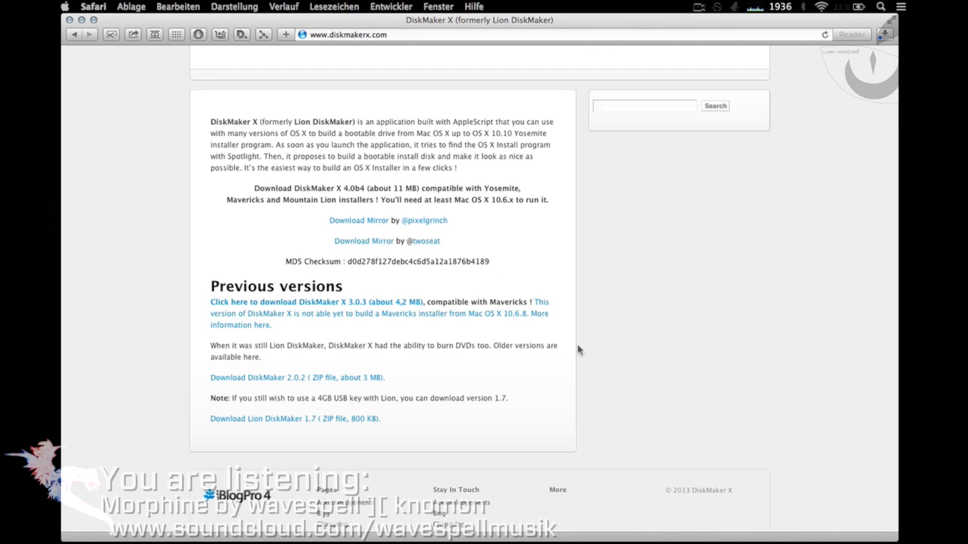
pyautogui.scroll(3)
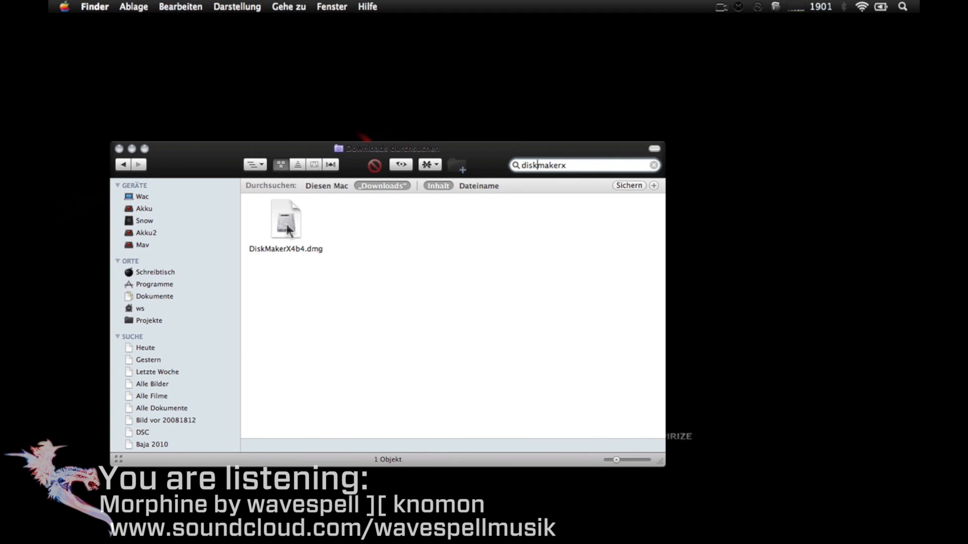
# Step: Mount DiskMakerX4b4.dmg, copy DiskMaker X into Applications, and close the disk window
pyautogui.click(285, 219)
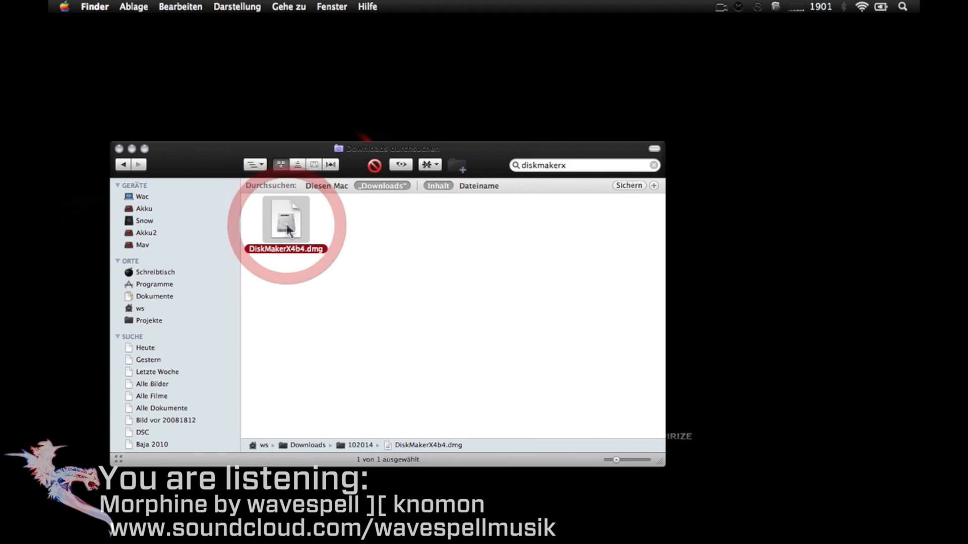
pyautogui.doubleClick(286, 221)
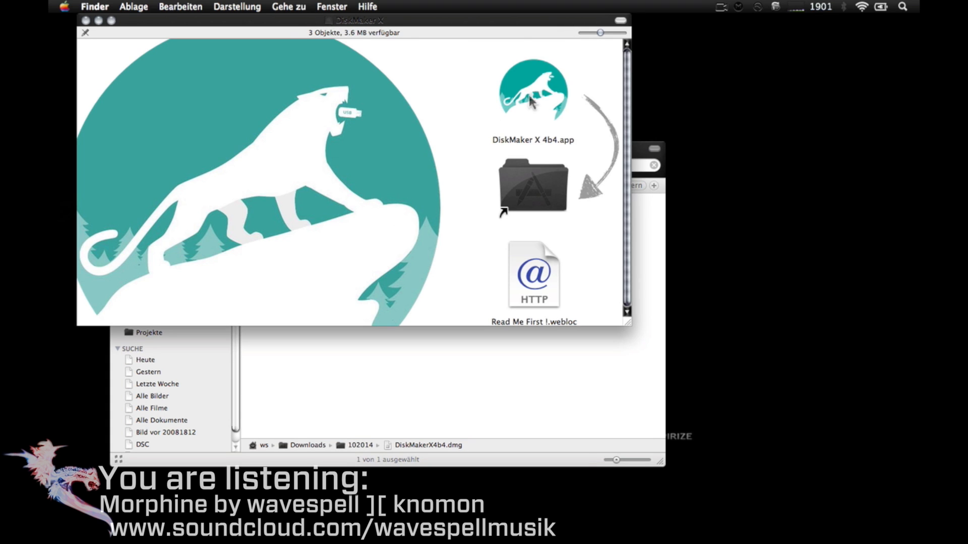
pyautogui.click(532, 92)
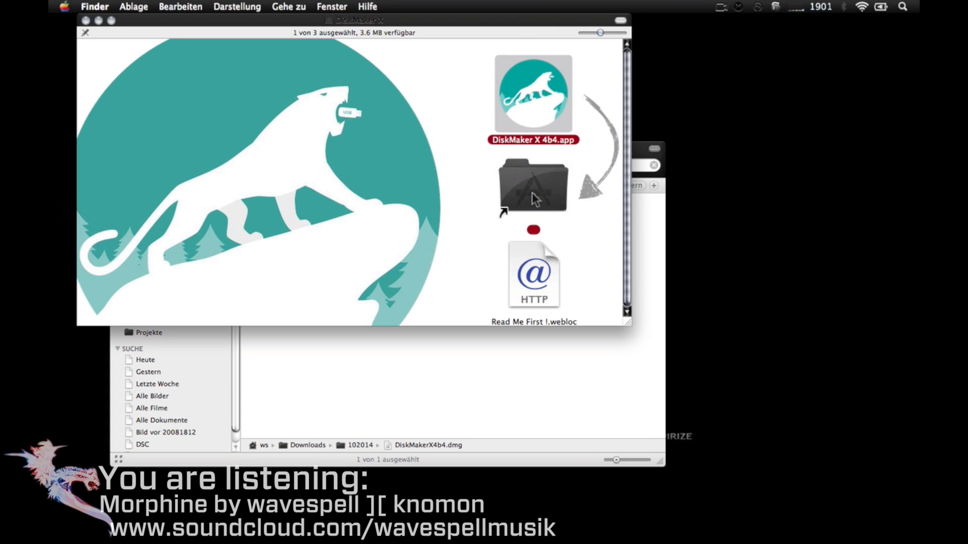
pyautogui.moveTo(85, 29)
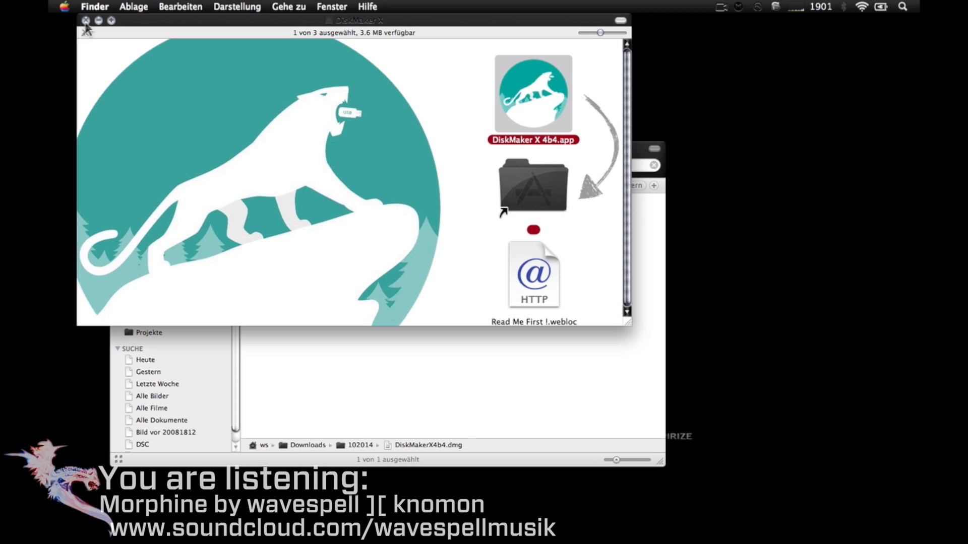
pyautogui.click(86, 20)
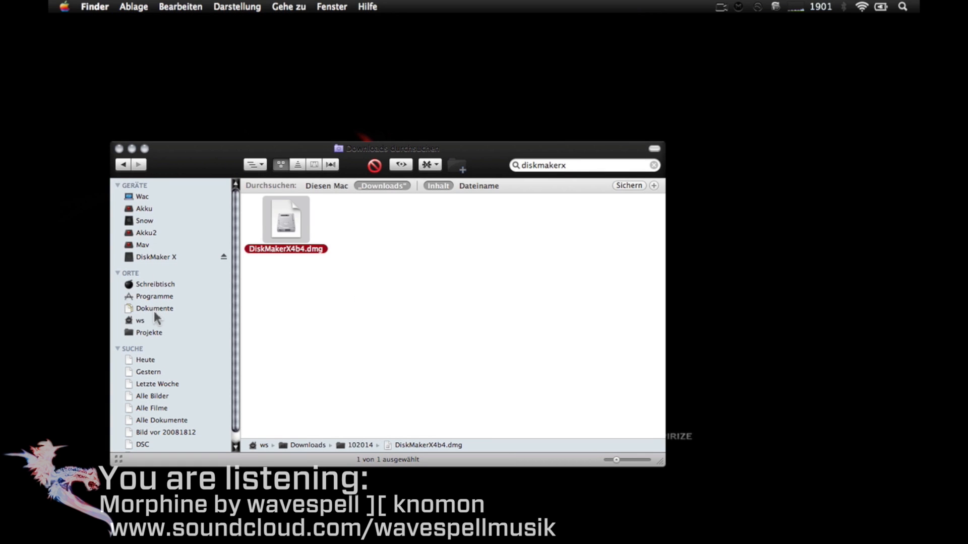
pyautogui.moveTo(155, 306)
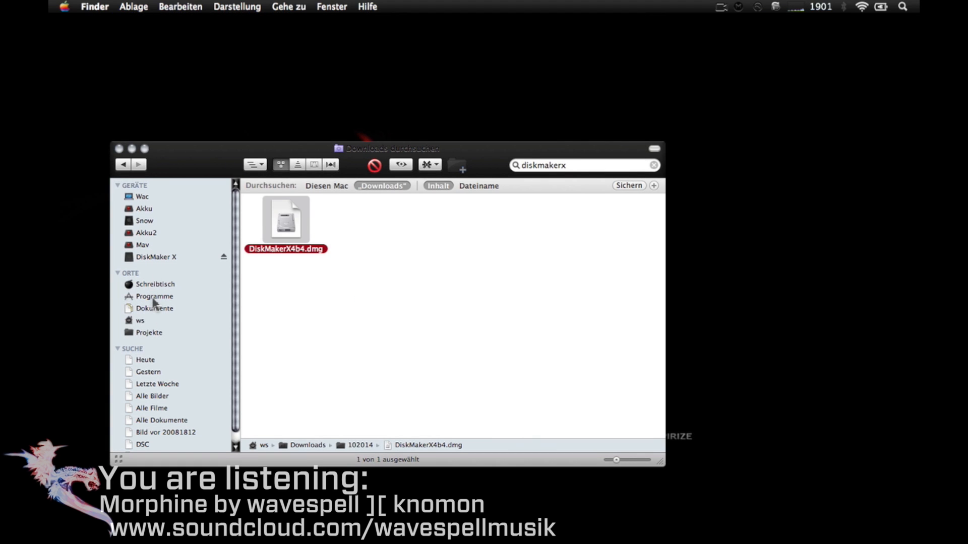
# Step: Launch DiskMaker X 4b4 from Applications past the download warning and check the drives in Finder
pyautogui.click(156, 295)
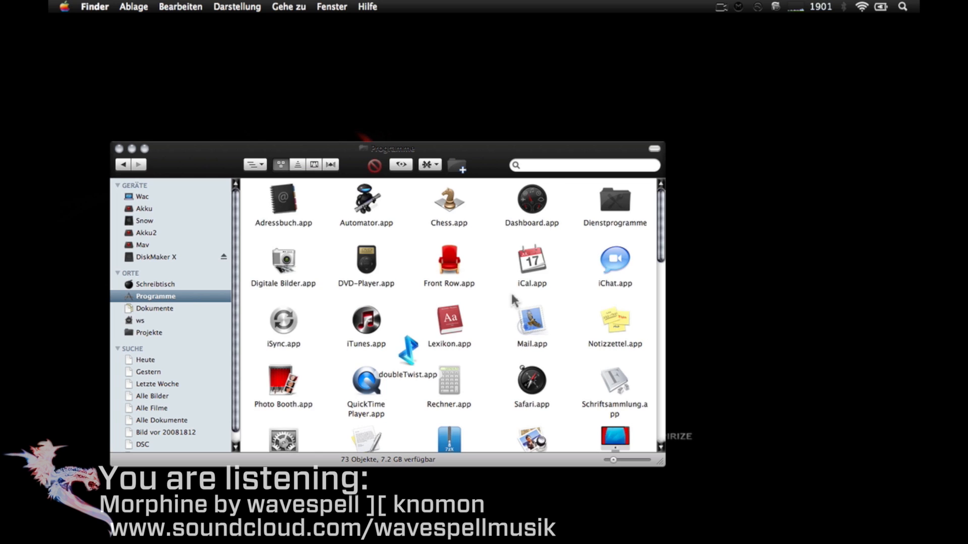
pyautogui.scroll(-3)
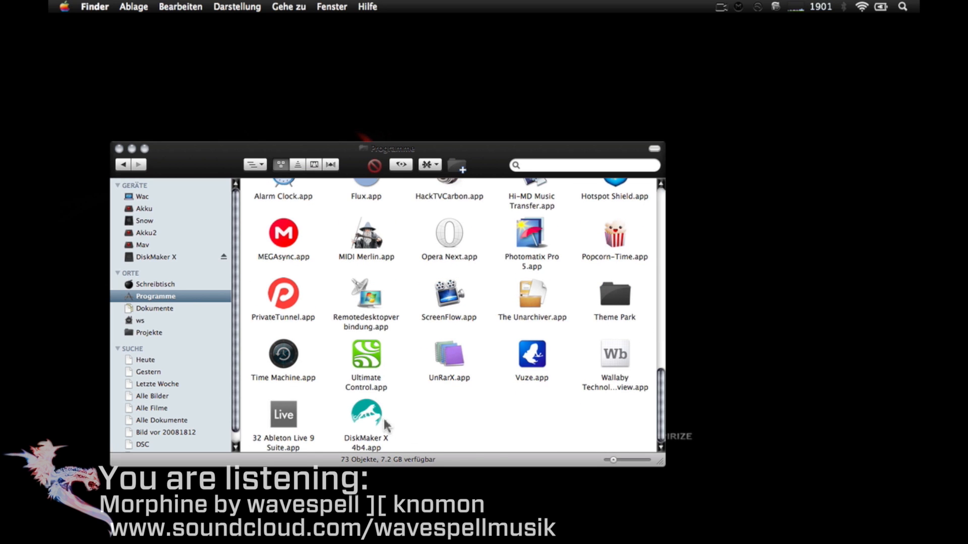
pyautogui.doubleClick(365, 412)
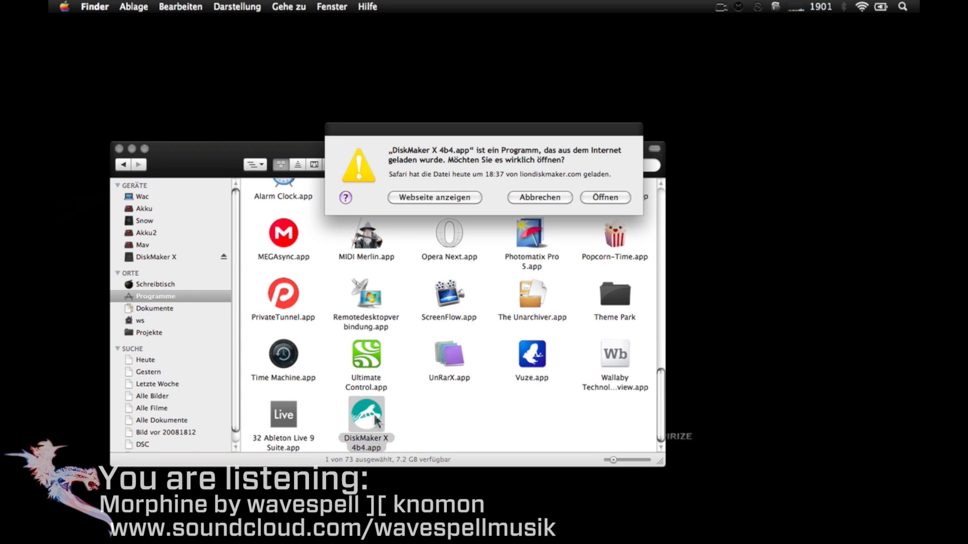
pyautogui.click(538, 198)
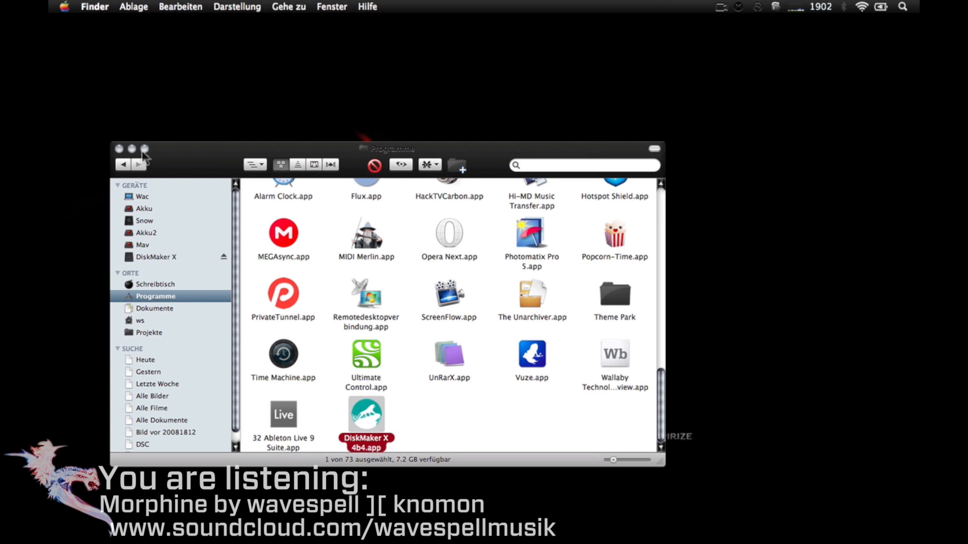
pyautogui.doubleClick(365, 414)
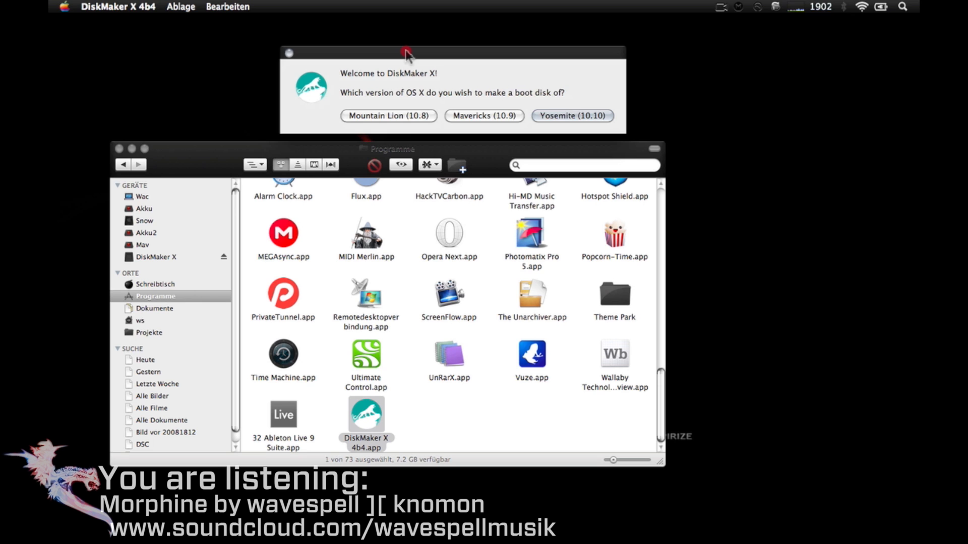
pyautogui.moveTo(120, 227)
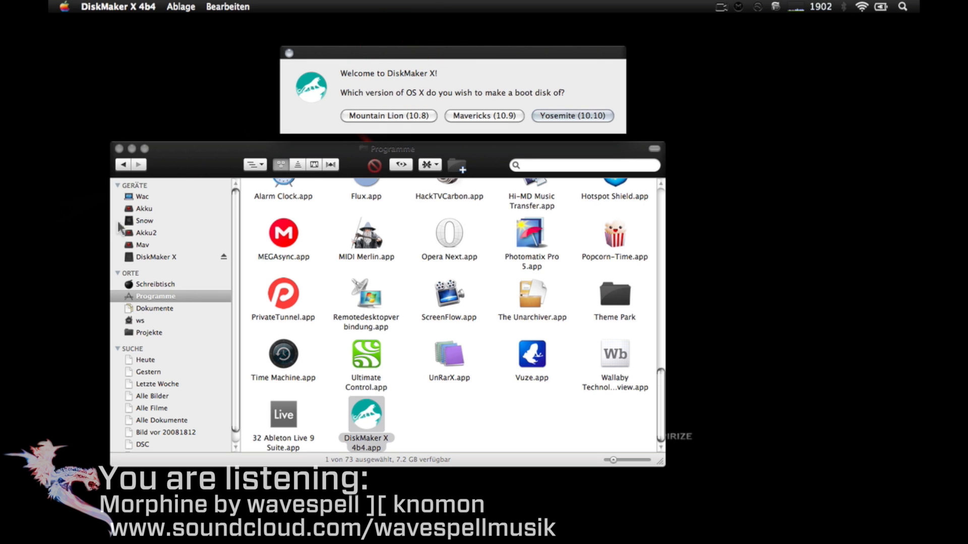
pyautogui.click(340, 201)
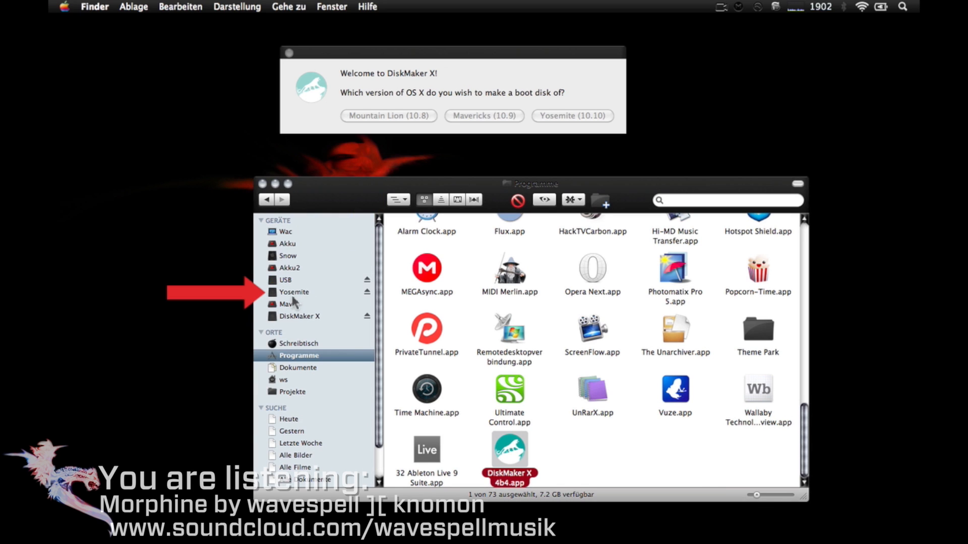
pyautogui.moveTo(294, 298)
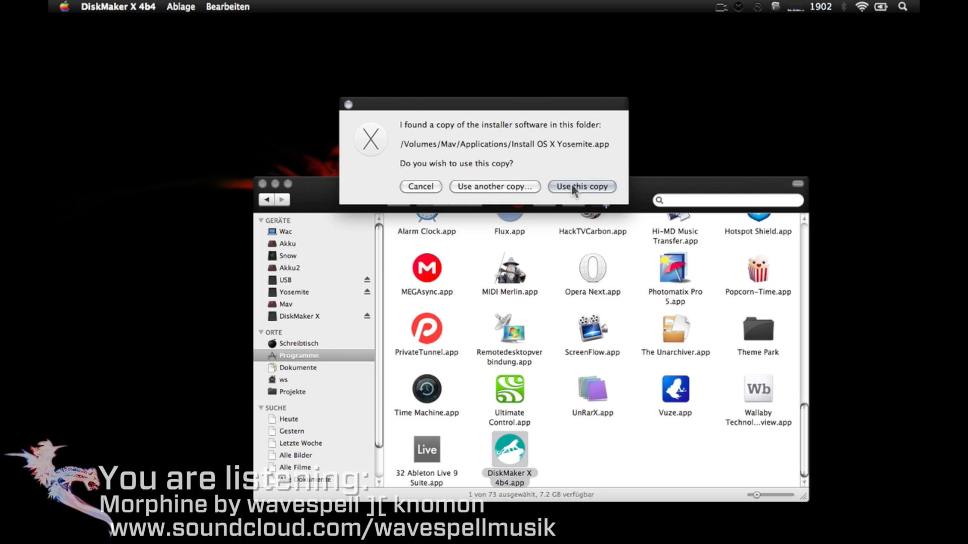
# Step: Accept the found Install OS X Yosemite.app copy as the installer source
pyautogui.click(580, 186)
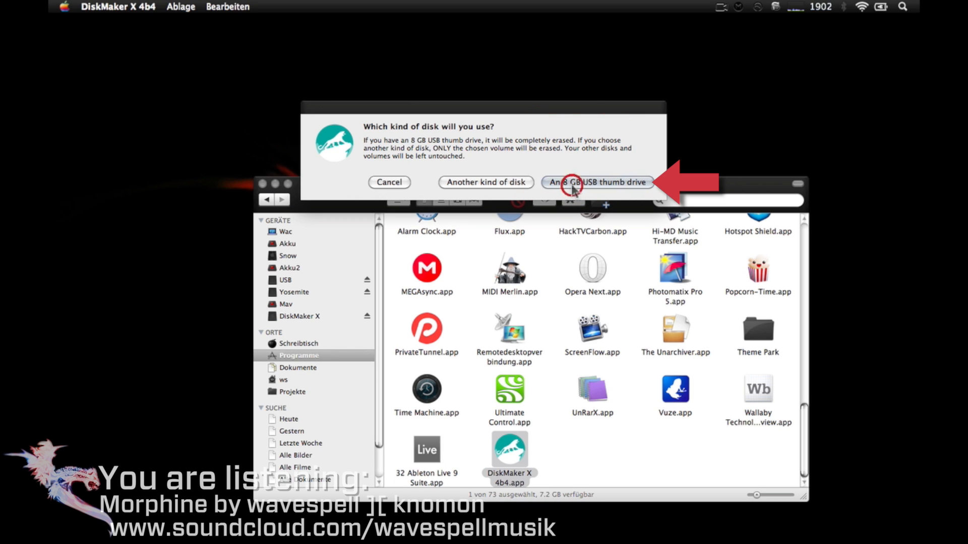
pyautogui.moveTo(513, 186)
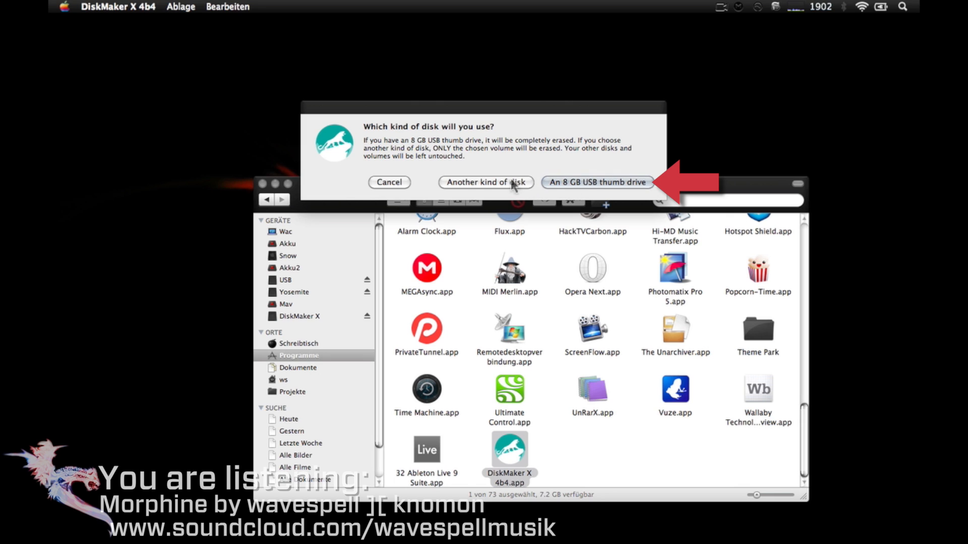
pyautogui.moveTo(573, 193)
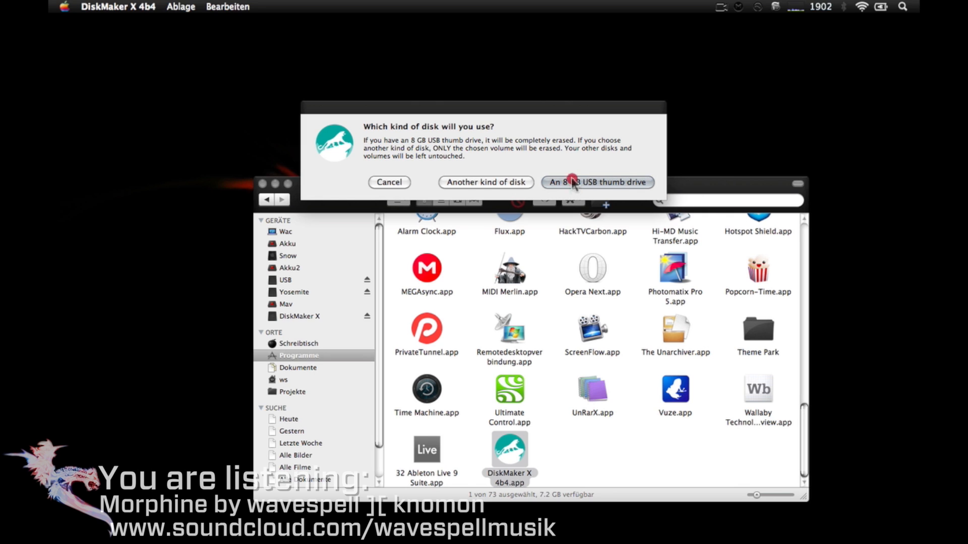
pyautogui.moveTo(454, 233)
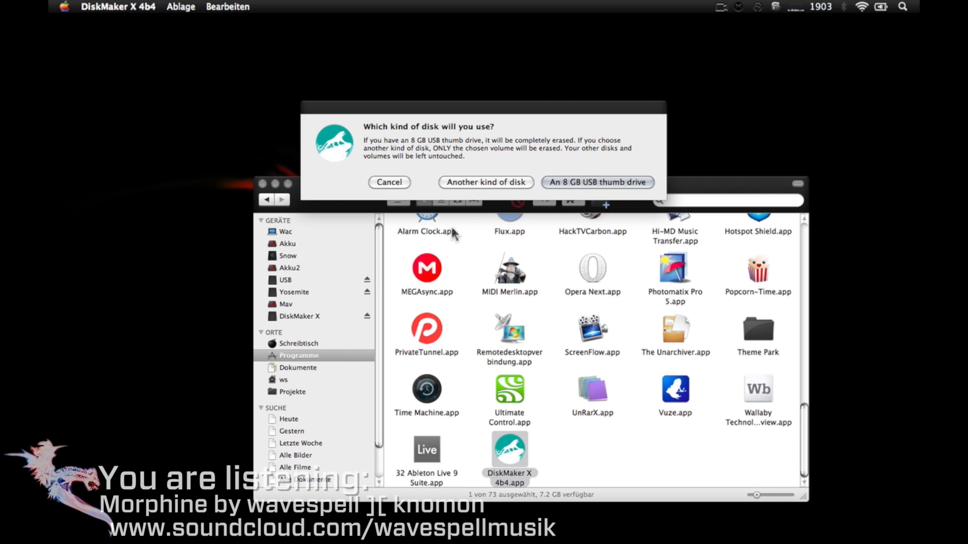
pyautogui.moveTo(553, 127)
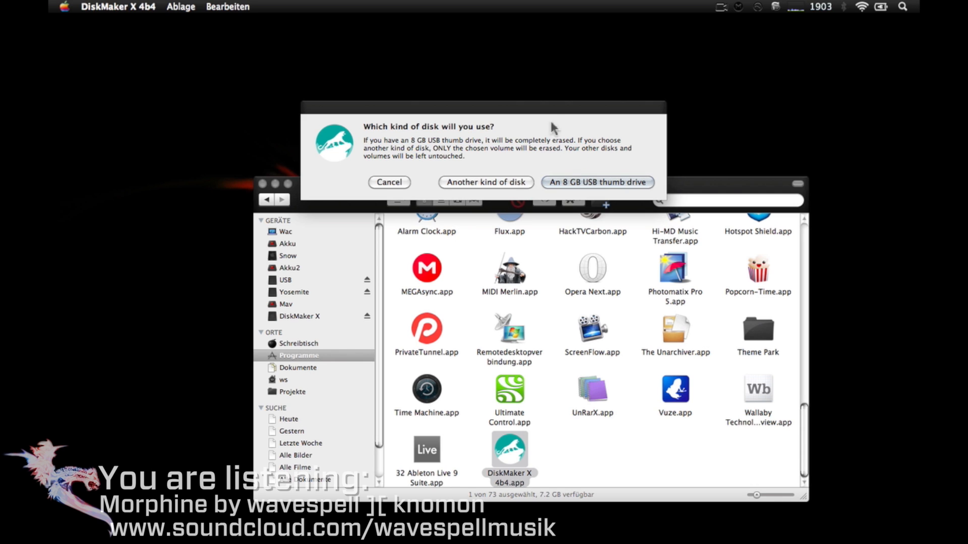
pyautogui.moveTo(486, 183)
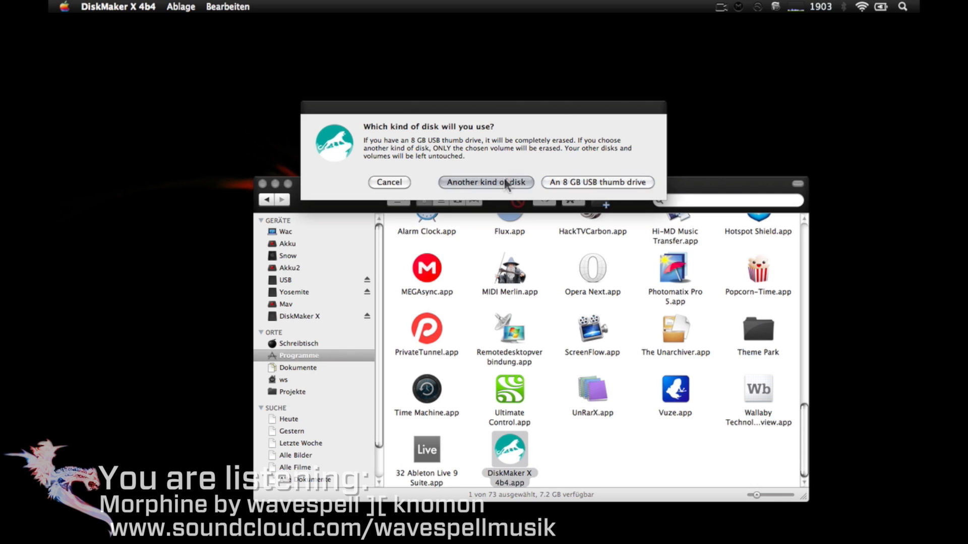
# Step: Target the Yosemite volume as another kind of disk, erase it and continue to build the boot disk
pyautogui.click(486, 182)
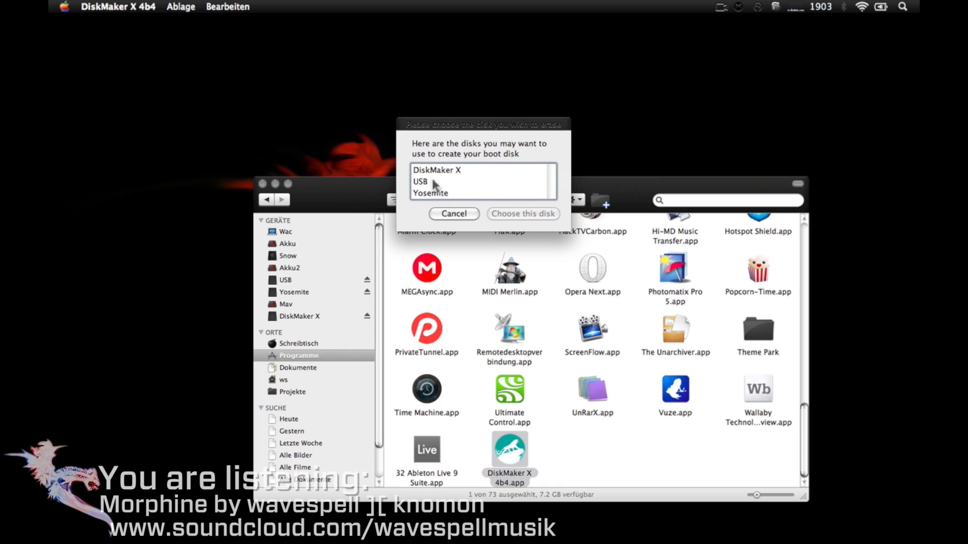
pyautogui.moveTo(432, 193)
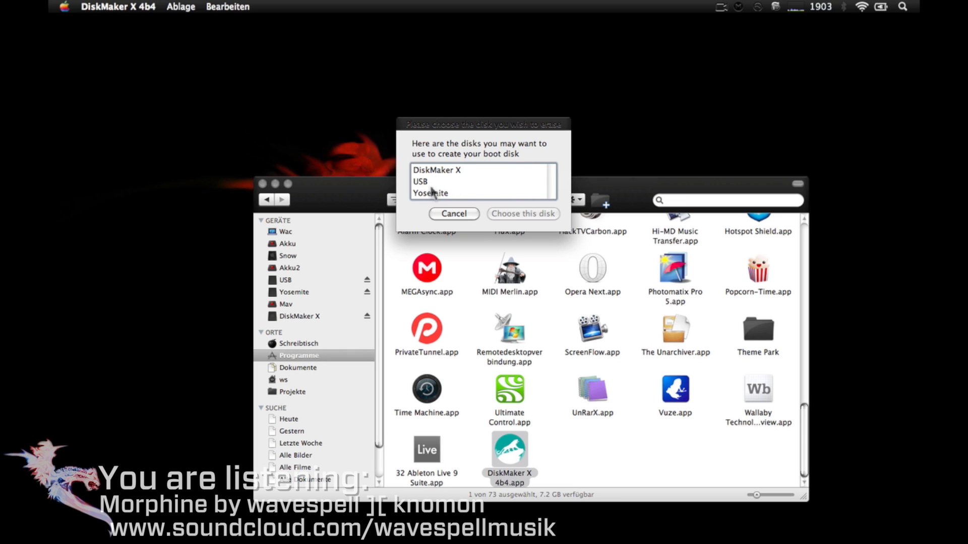
pyautogui.click(430, 193)
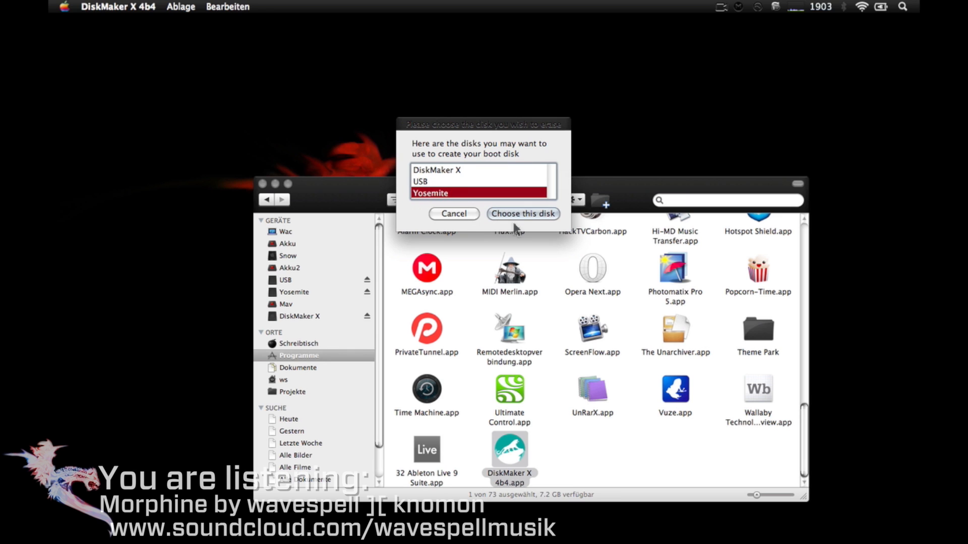
pyautogui.click(522, 214)
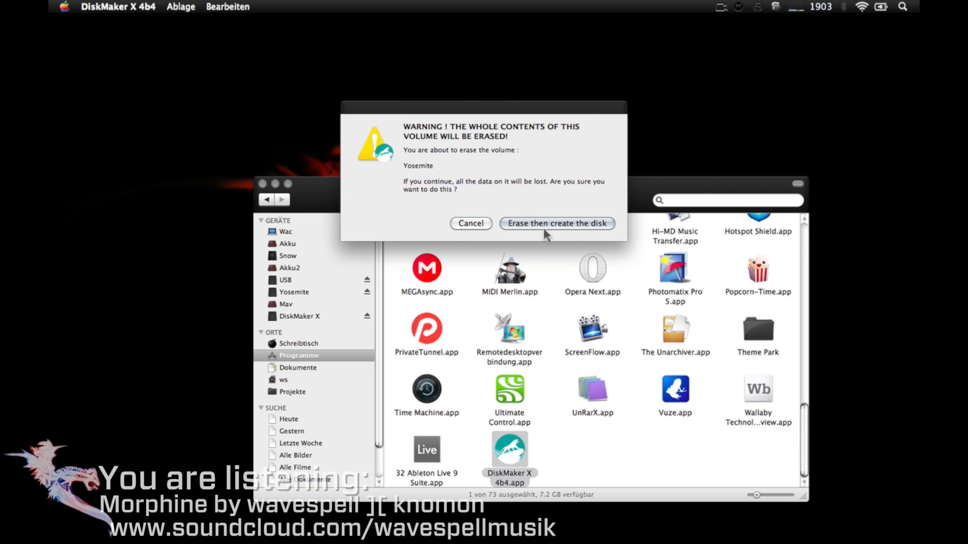
pyautogui.click(555, 224)
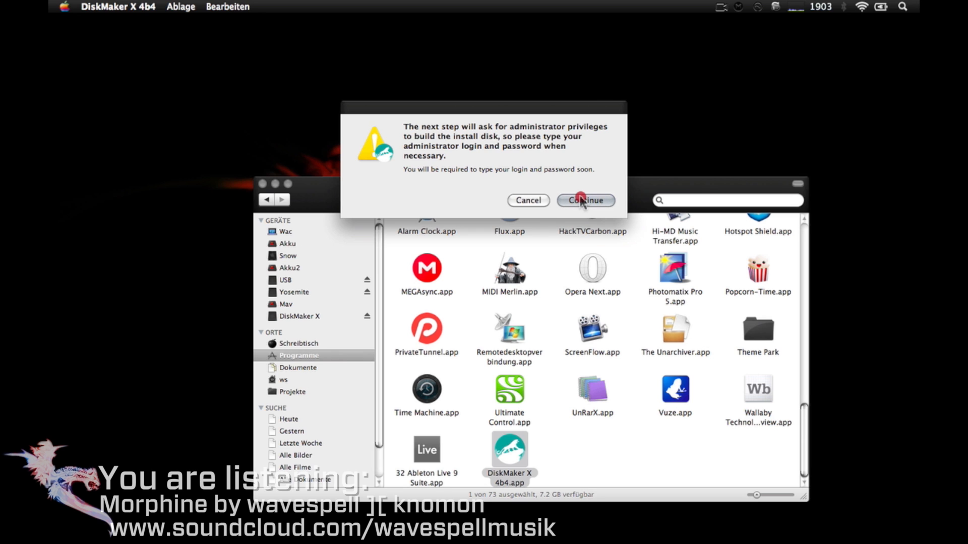
pyautogui.click(584, 200)
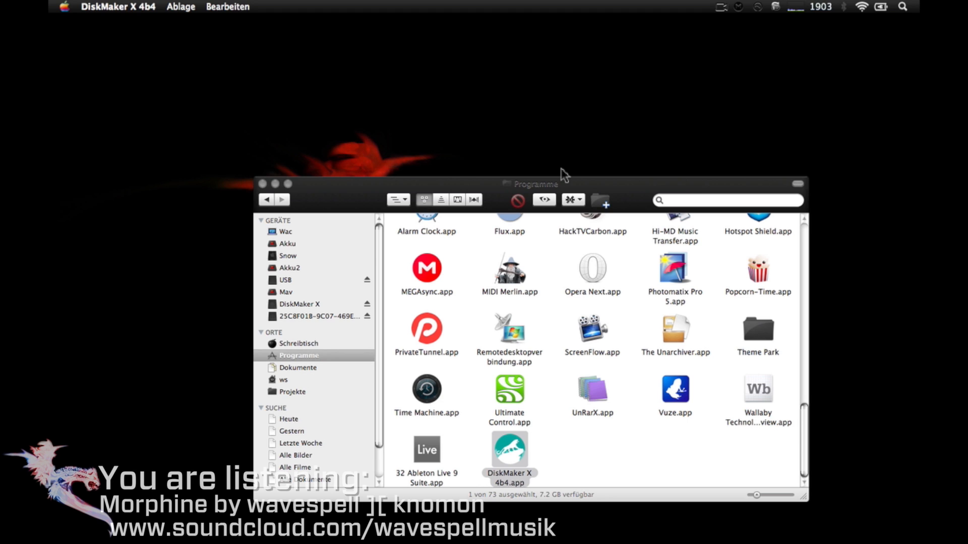
pyautogui.moveTo(524, 158)
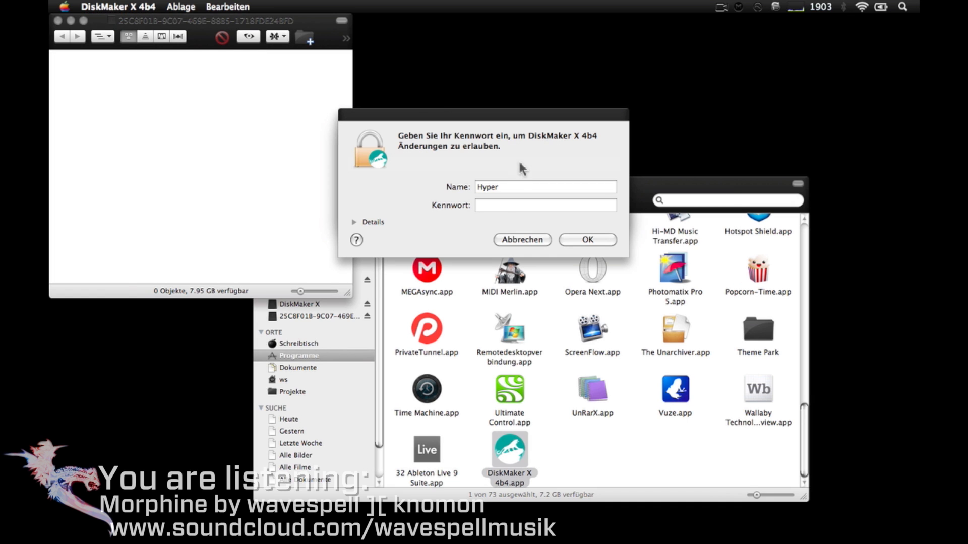
# Step: Enter the administrator password to authorize DiskMaker X to build the disk
pyautogui.click(545, 205)
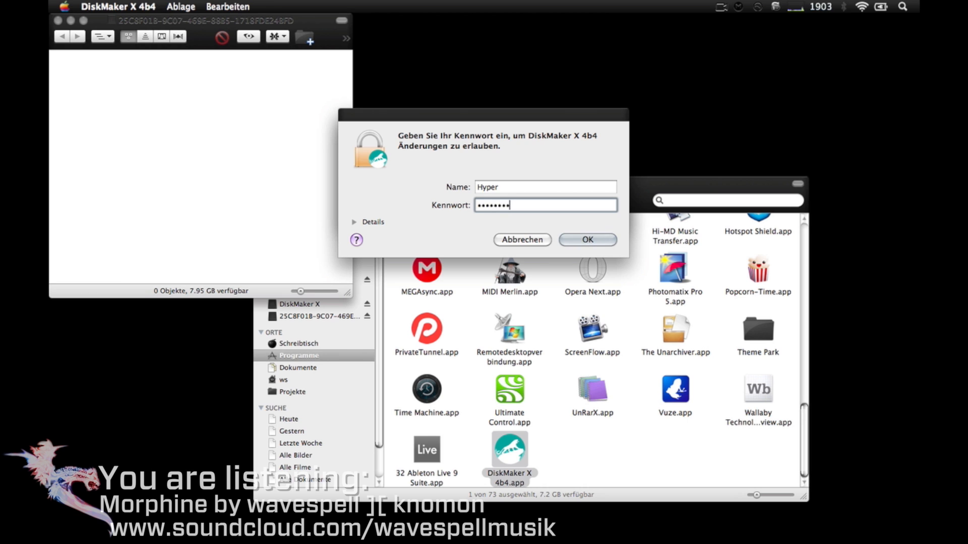
pyautogui.click(585, 240)
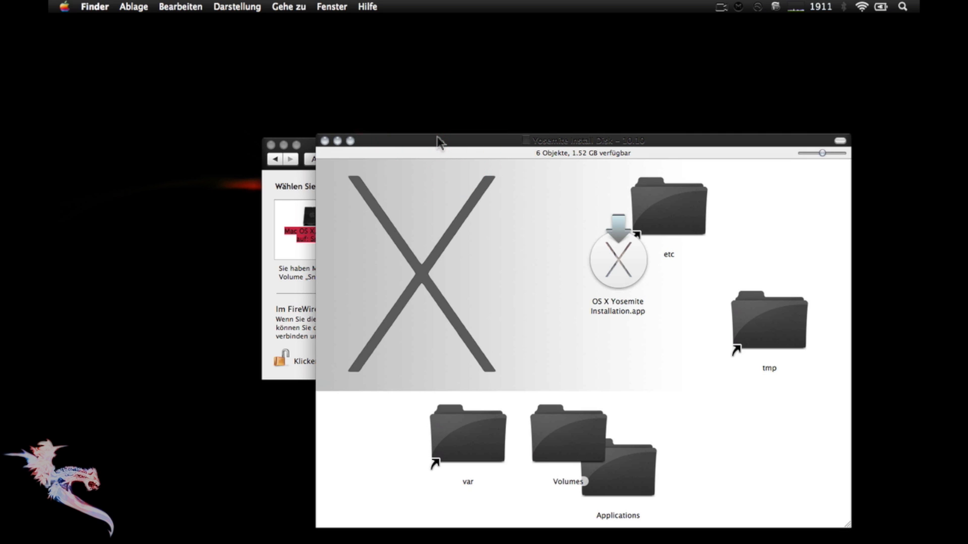
pyautogui.moveTo(322, 150)
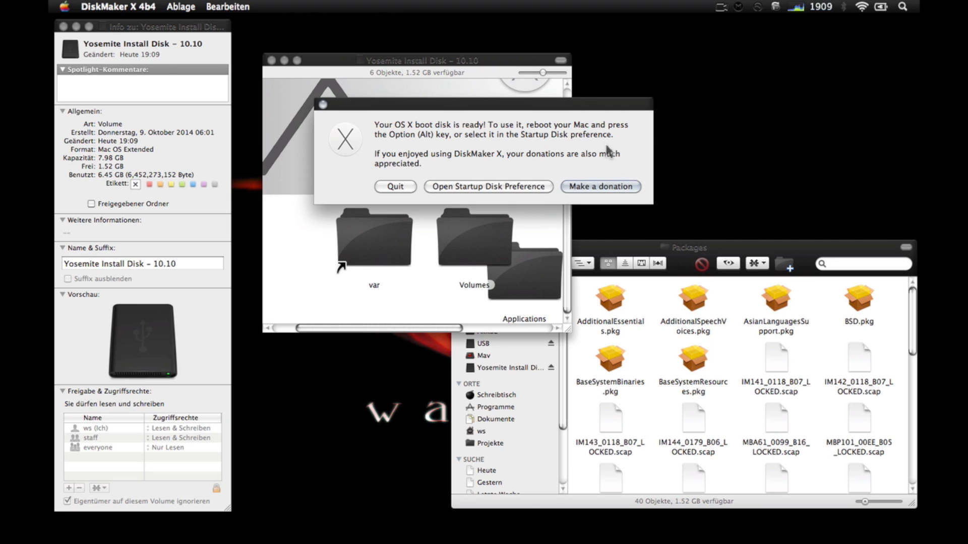
pyautogui.moveTo(676, 85)
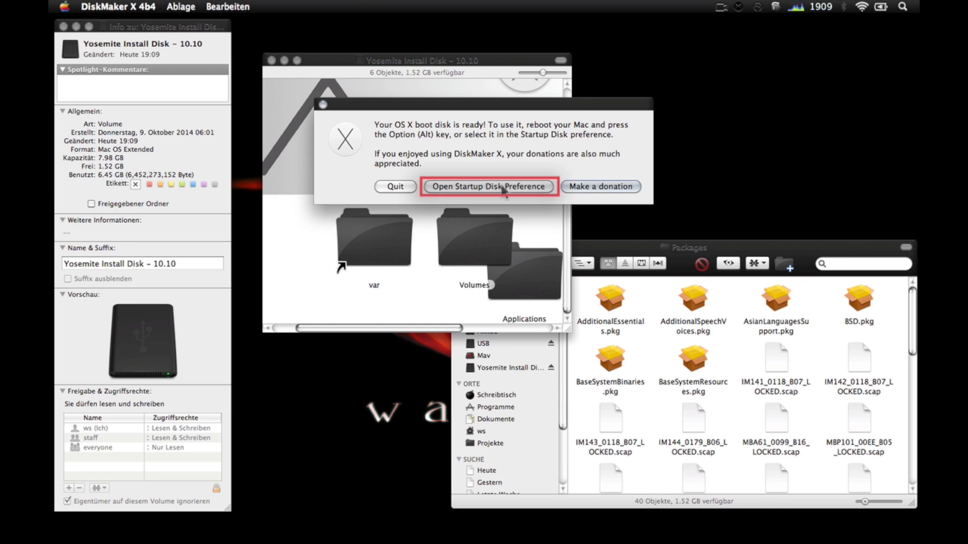
# Step: Open the Startup Disk preference from the 'boot disk is ready' dialog
pyautogui.click(487, 187)
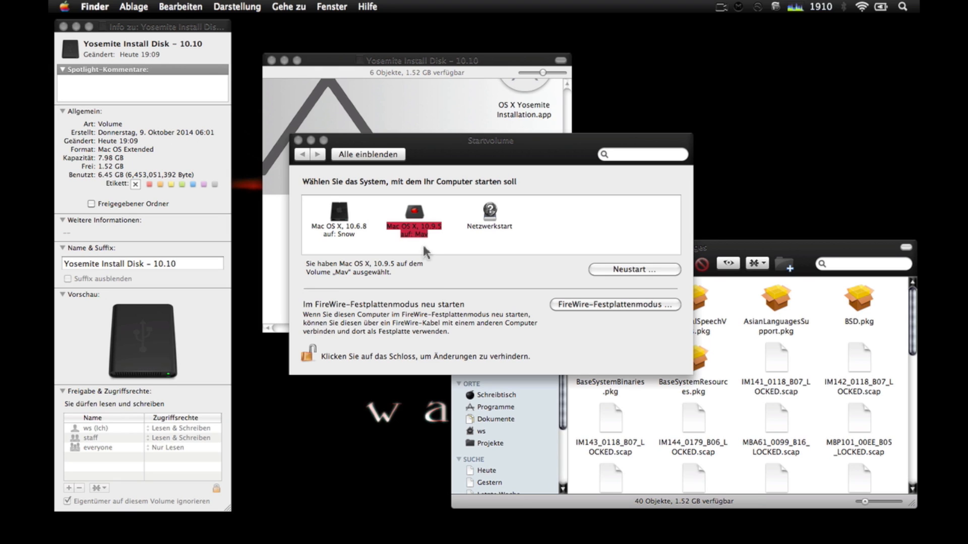
# Step: Select 'Mac OS X 10.6.8 auf Snow' as the startup system in the Startup Disk pane
pyautogui.click(339, 213)
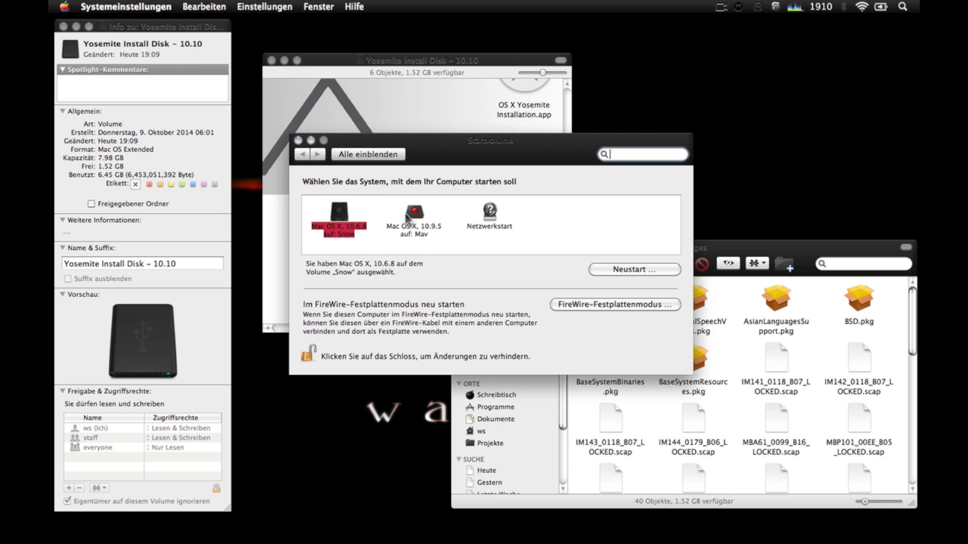
pyautogui.moveTo(460, 157)
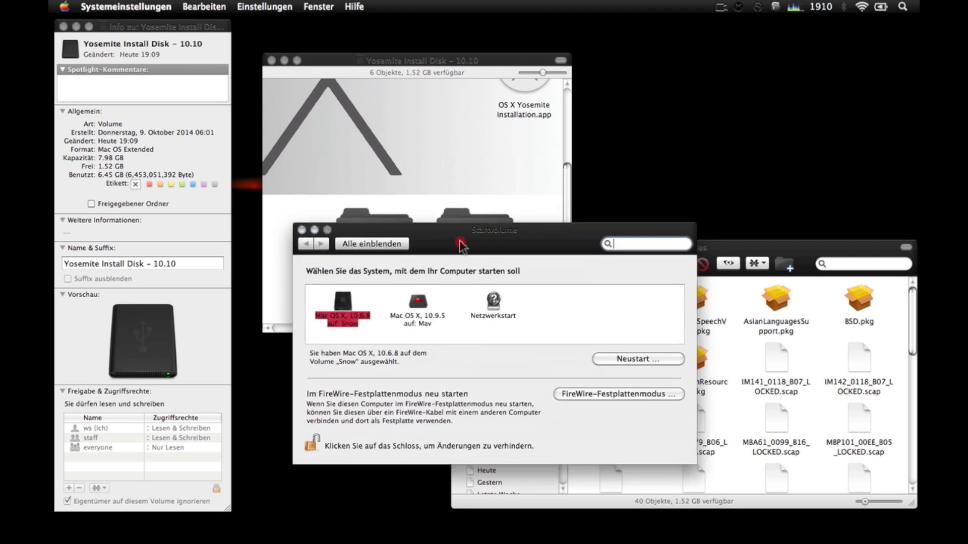
pyautogui.click(725, 7)
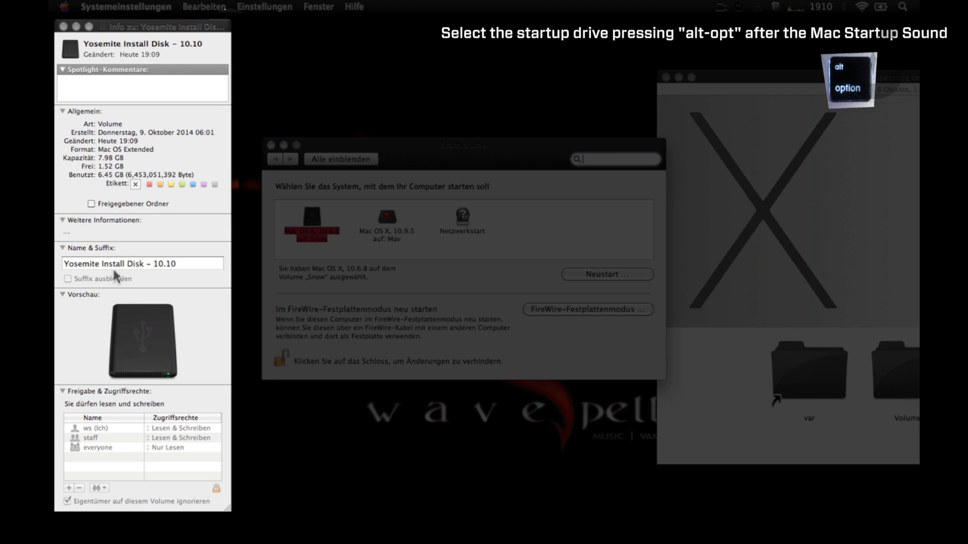
pyautogui.doubleClick(114, 263)
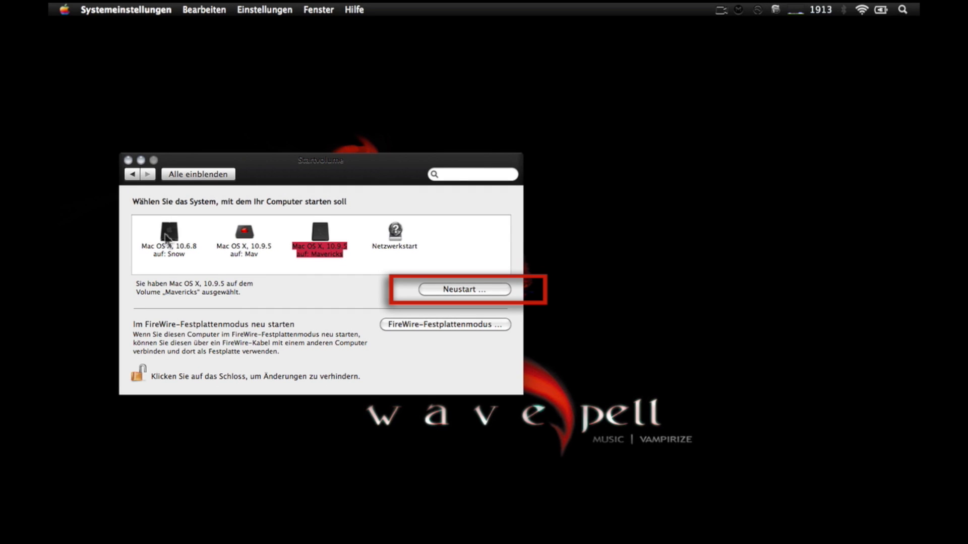
# Step: Reselect the Snow system as startup volume and initiate a restart via 'Neustart …'
pyautogui.click(168, 232)
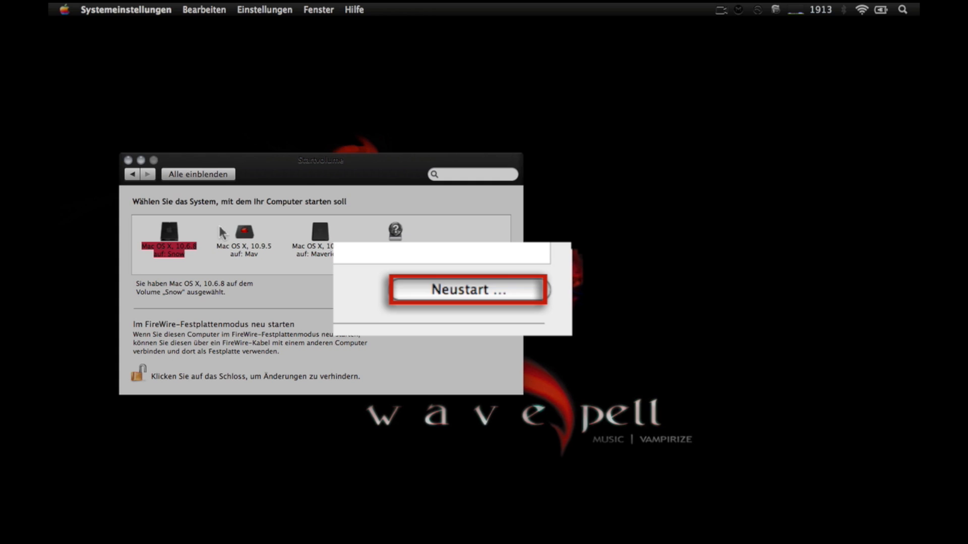
pyautogui.click(467, 290)
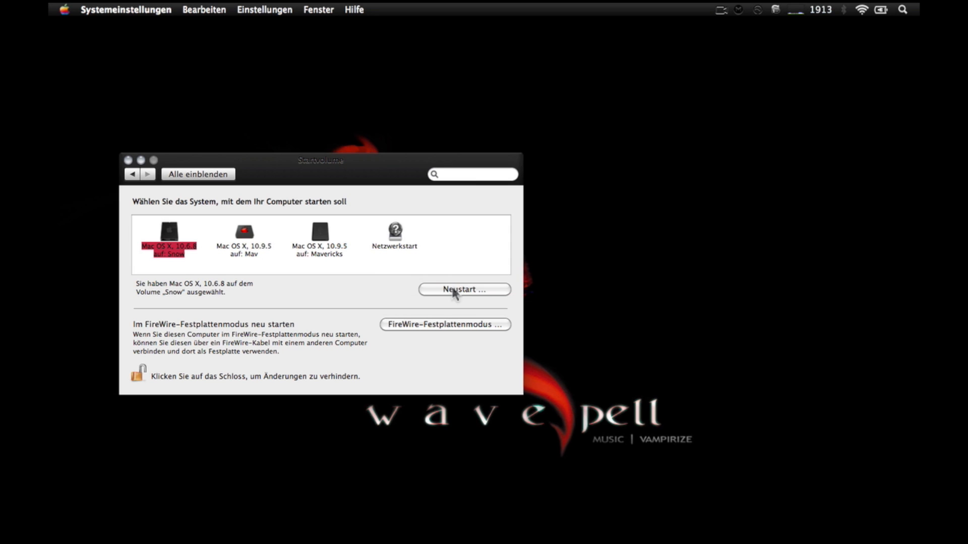
pyautogui.click(464, 290)
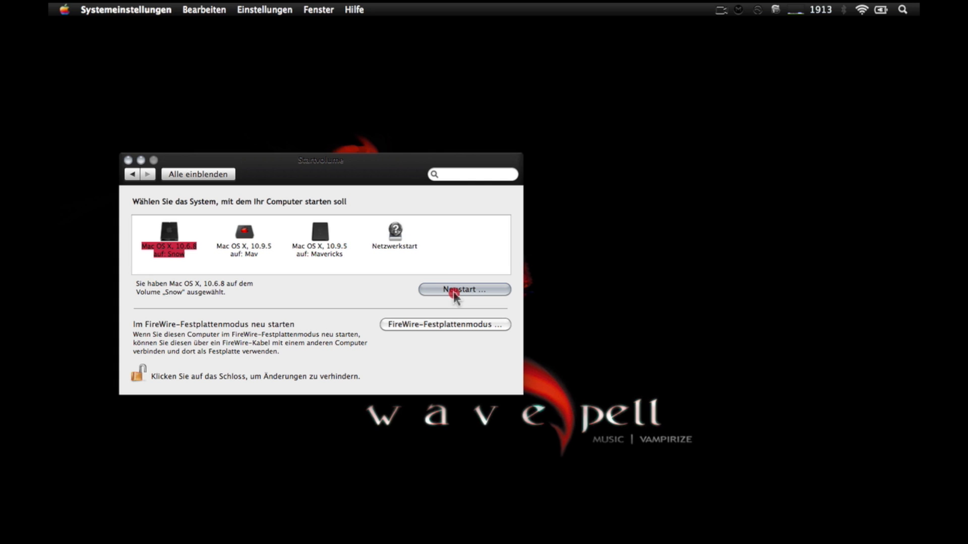
pyautogui.moveTo(591, 122)
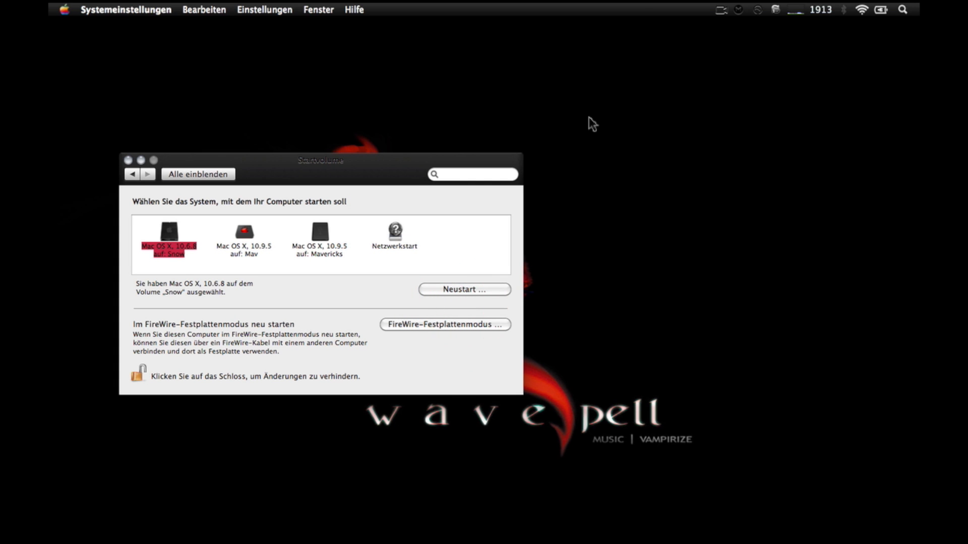